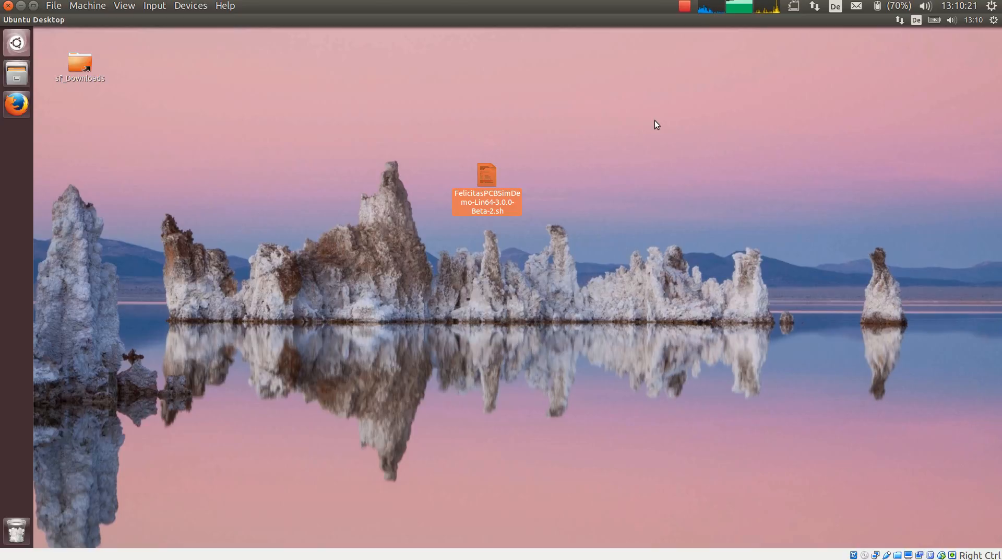
pyautogui.moveTo(652, 130)
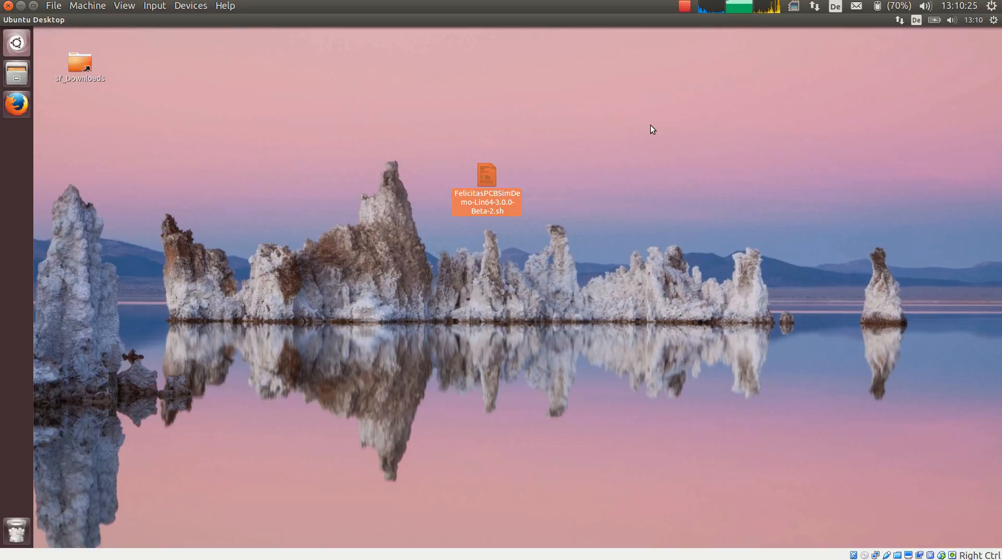
# Step: Allow FelicitasPCBSimDemo-Lin64-3.0.0-Beta-2.sh to execute as a program via its Permissions properties
pyautogui.click(607, 222)
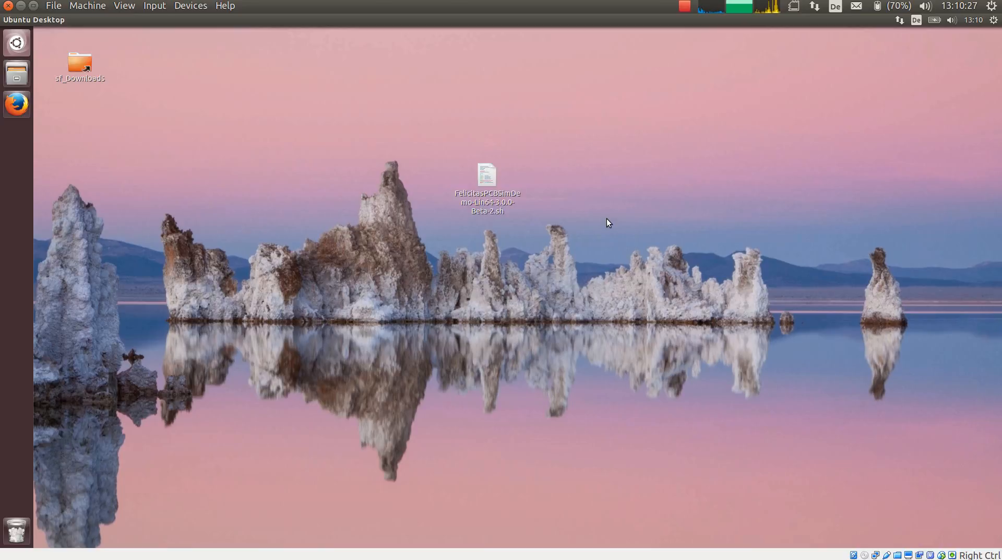
pyautogui.click(486, 177)
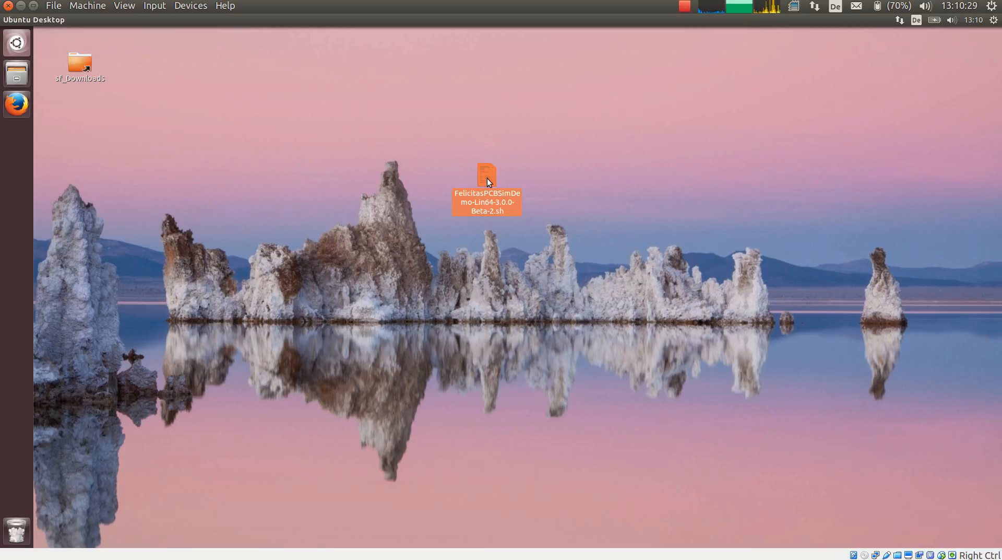
pyautogui.moveTo(563, 212)
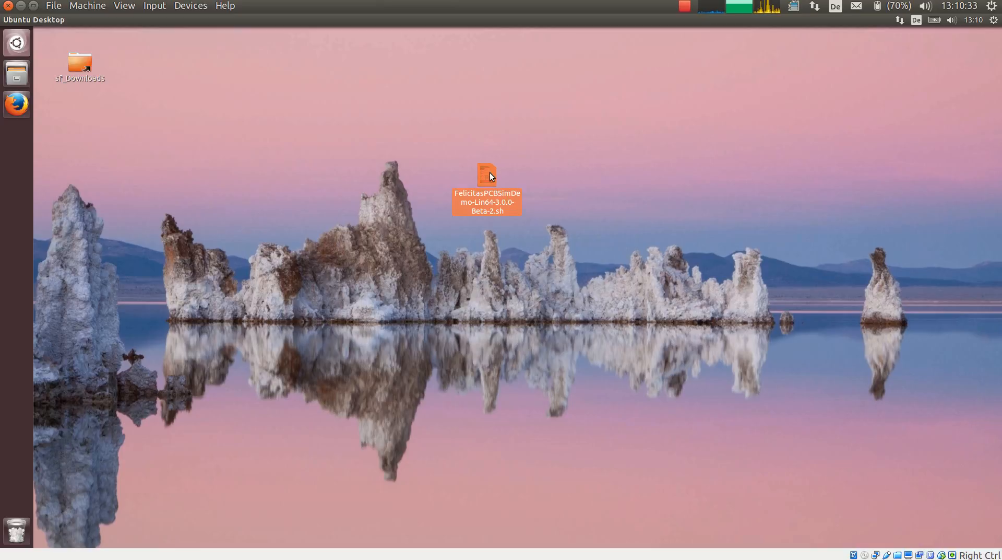
pyautogui.rightClick(486, 175)
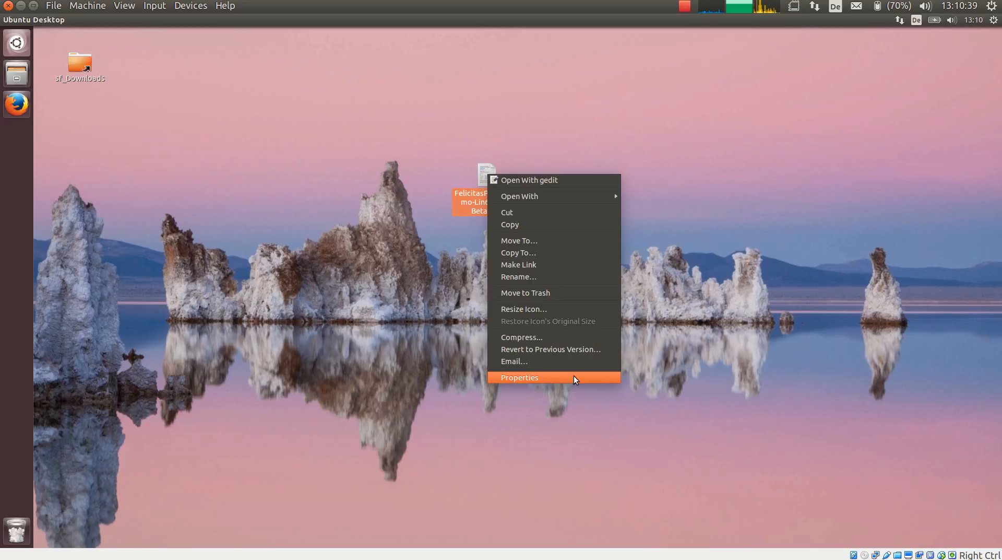
pyautogui.click(519, 377)
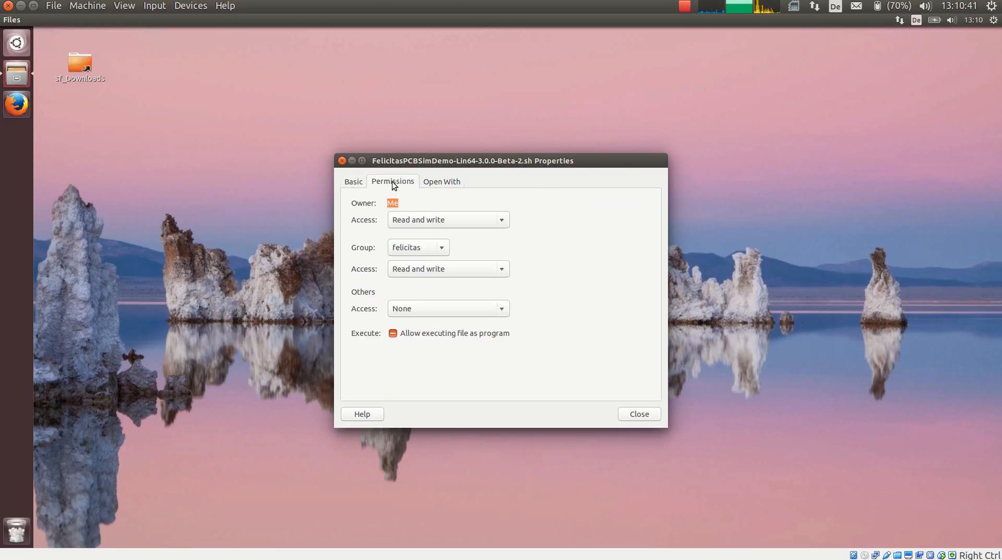
pyautogui.click(393, 333)
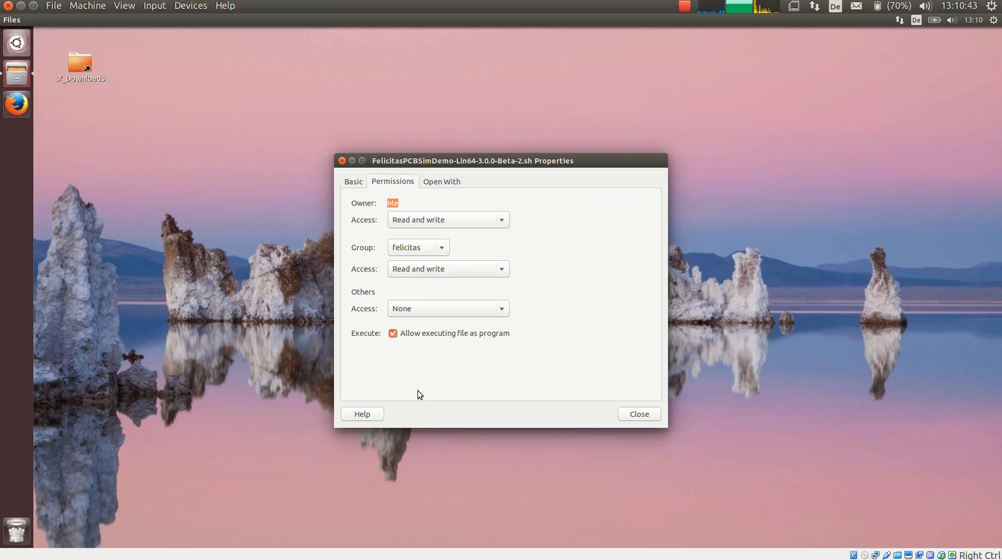
pyautogui.moveTo(472, 346)
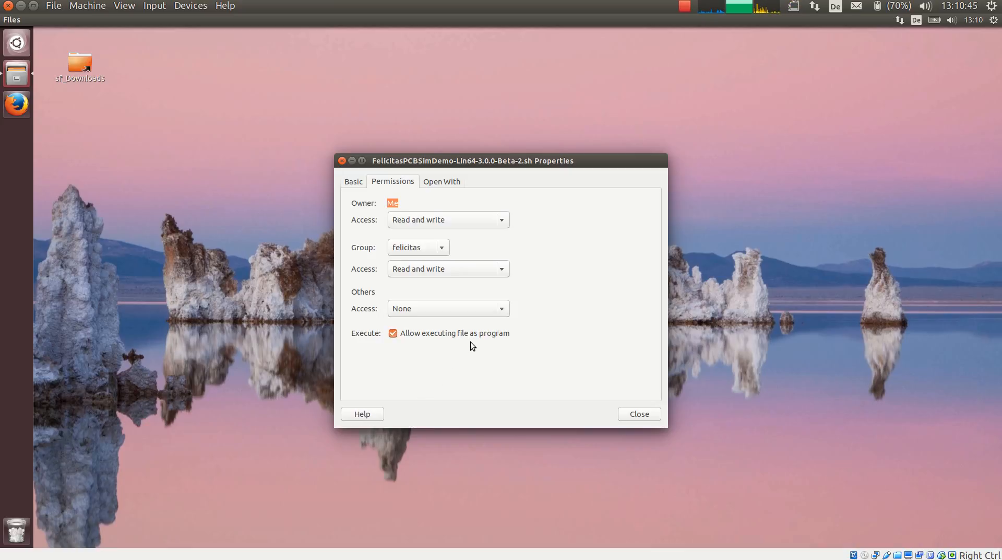
pyautogui.click(638, 413)
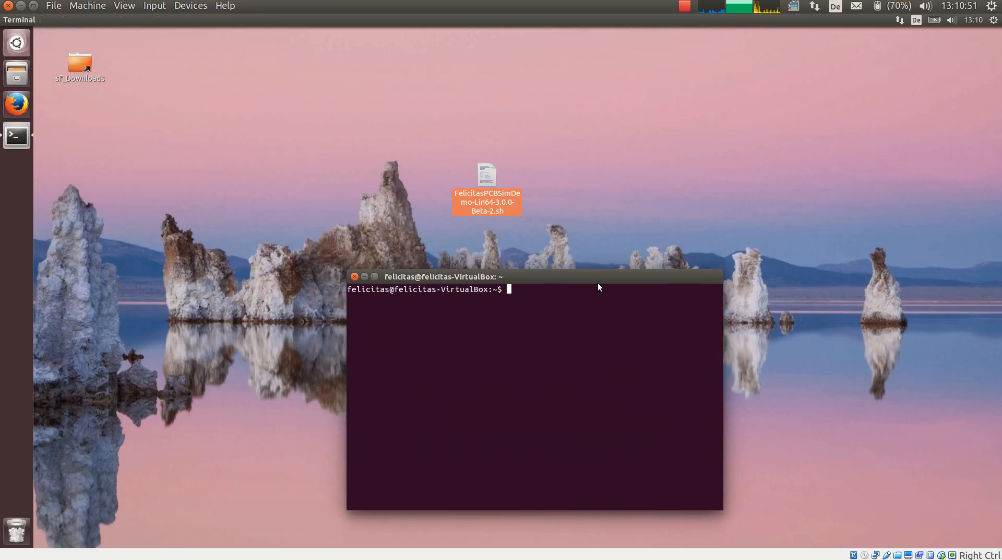
# Step: Run ./FelicitasPCBSimDemo-Lin64-3.0.0-Beta-2.sh from Desktop; it exits reporting no EAGLE found
pyautogui.write('cd Desktop/')
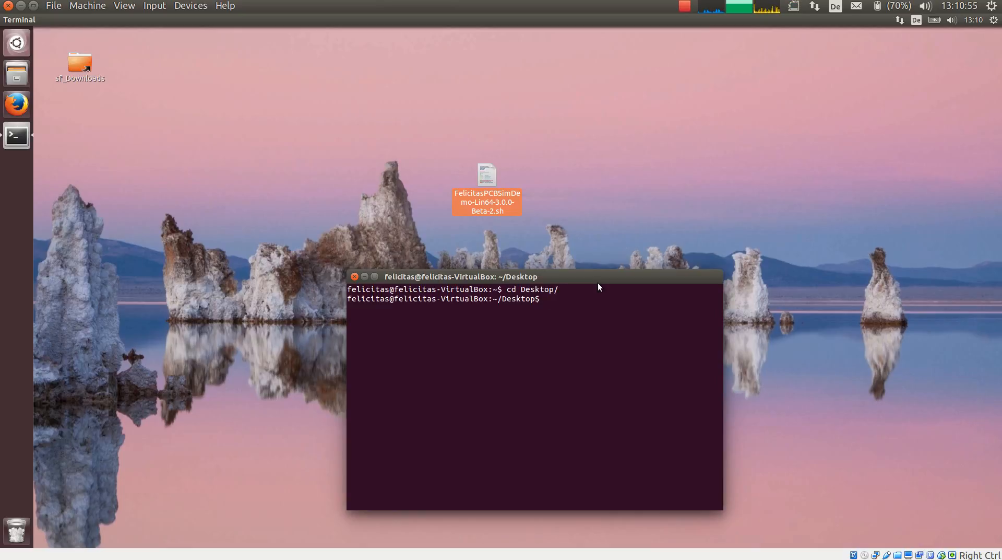
pyautogui.write('.')
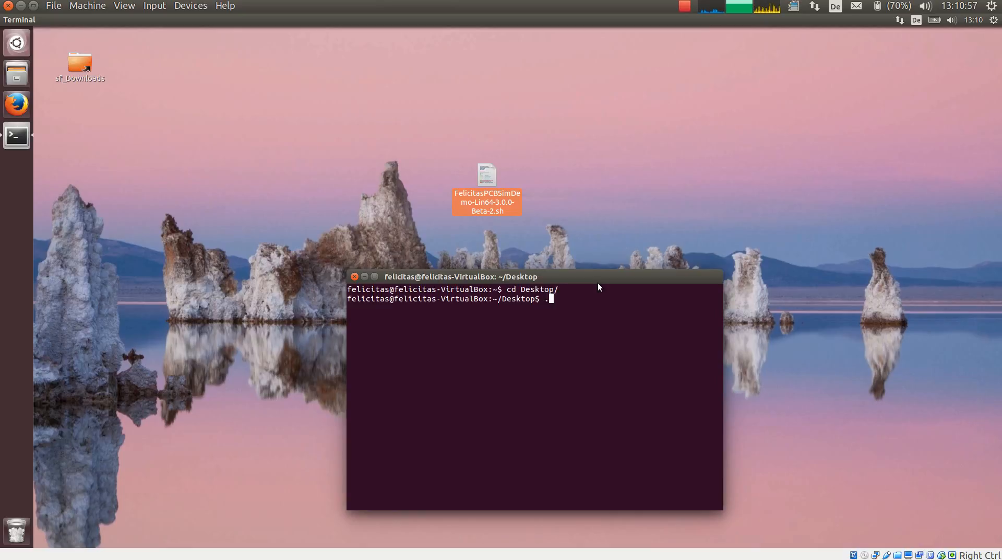
pyautogui.write('./FelicitasPCBSimDemo-Lin64-3.0.0-Beta-2.sh')
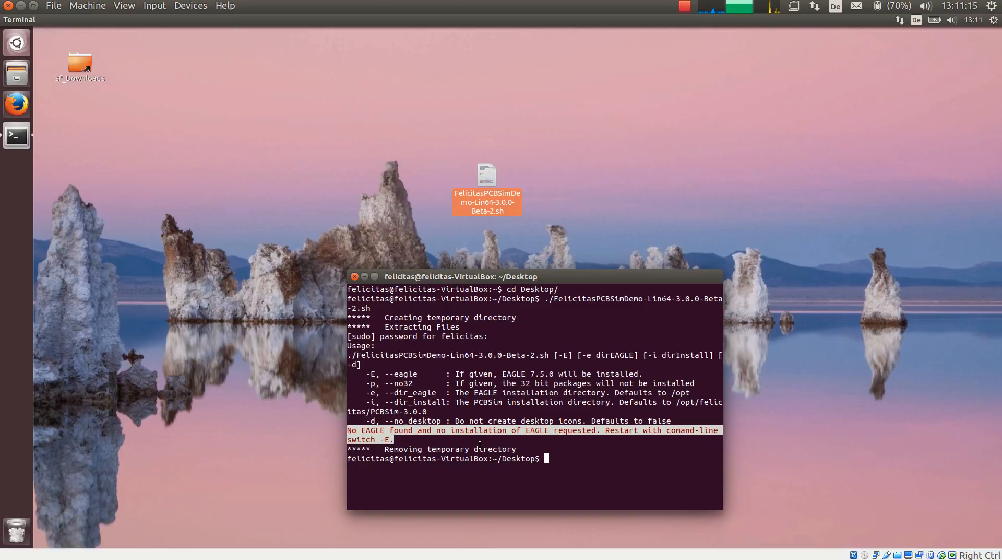
pyautogui.moveTo(553, 428)
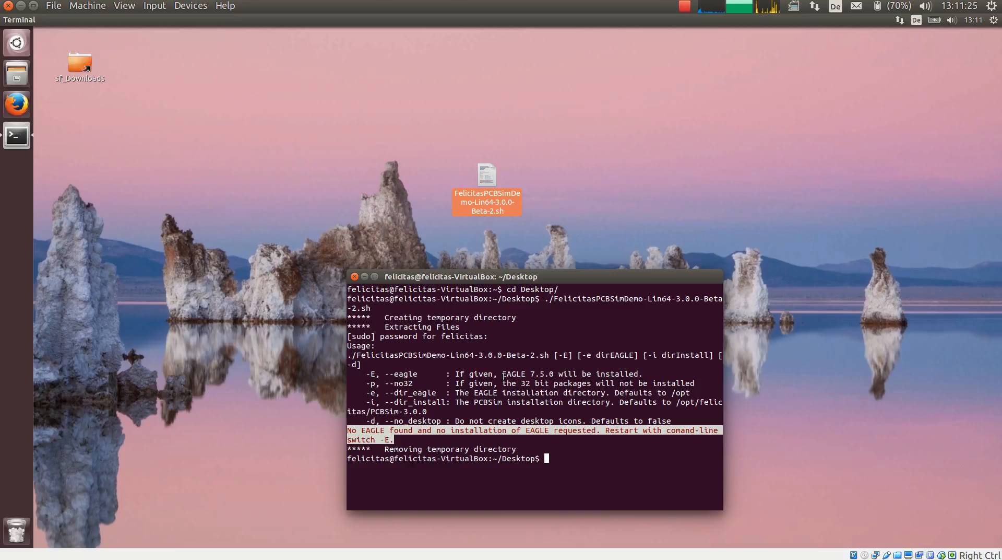
pyautogui.moveTo(717, 443)
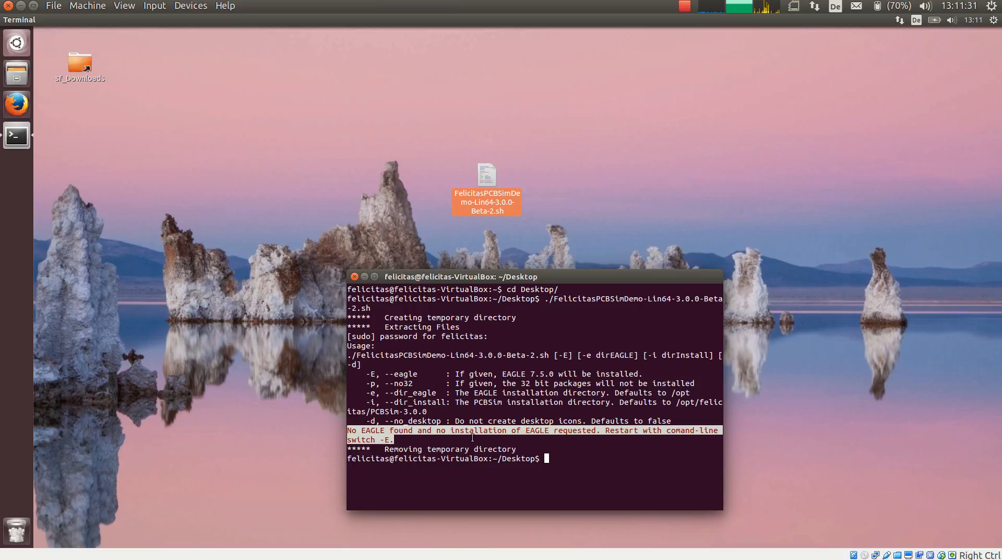
# Step: Rerun the installer with -E to include EAGLE 7.5.0 and answer y to continue
pyautogui.write('./FelicitasPCBSimDemo-Lin64-3.0.0-Beta-2.sh')
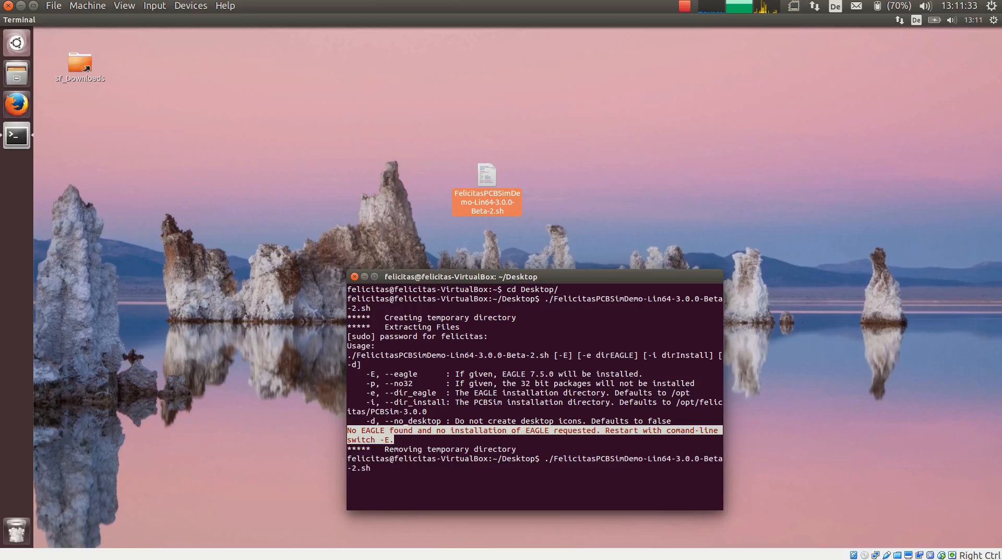
pyautogui.write('-E')
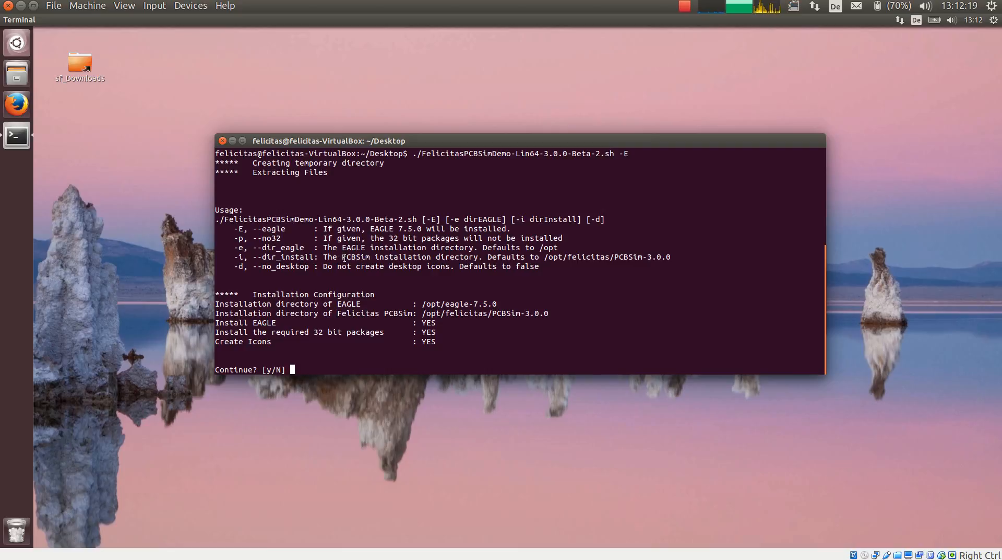
pyautogui.moveTo(309, 289)
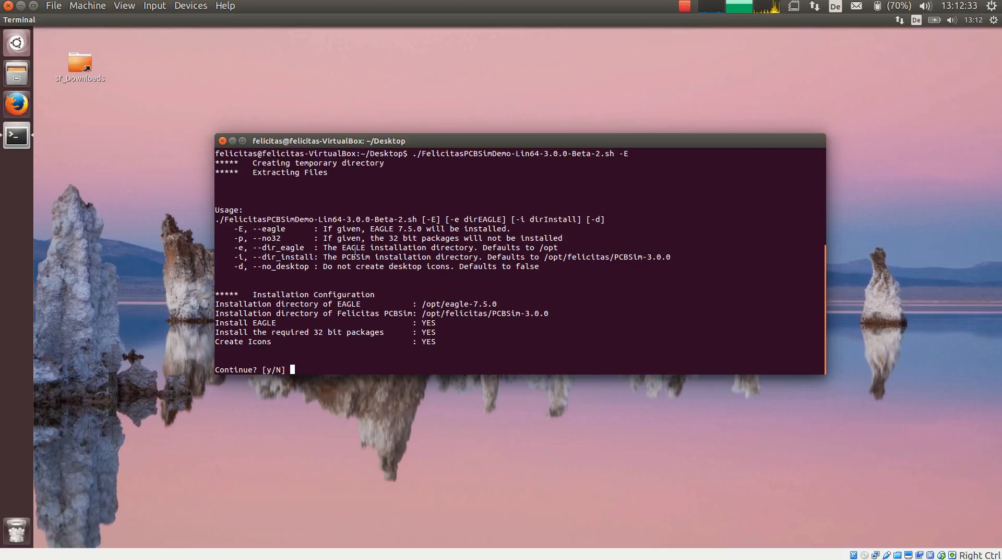
pyautogui.moveTo(367, 360)
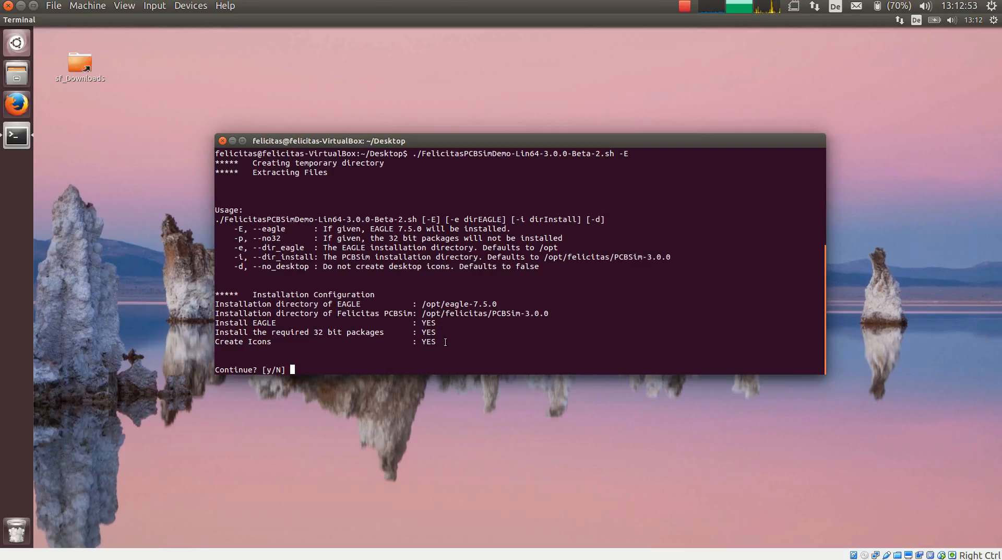
pyautogui.write('y')
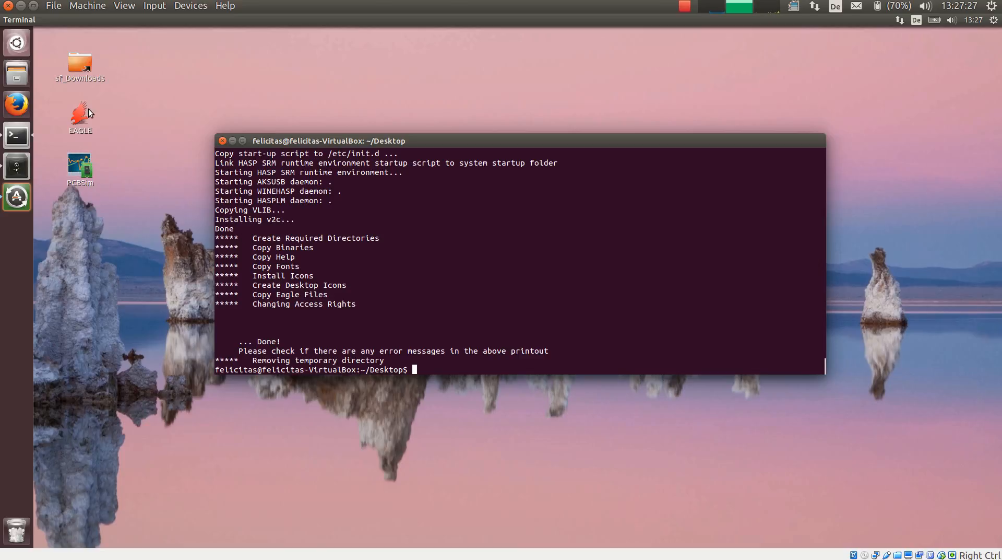
pyautogui.moveTo(97, 160)
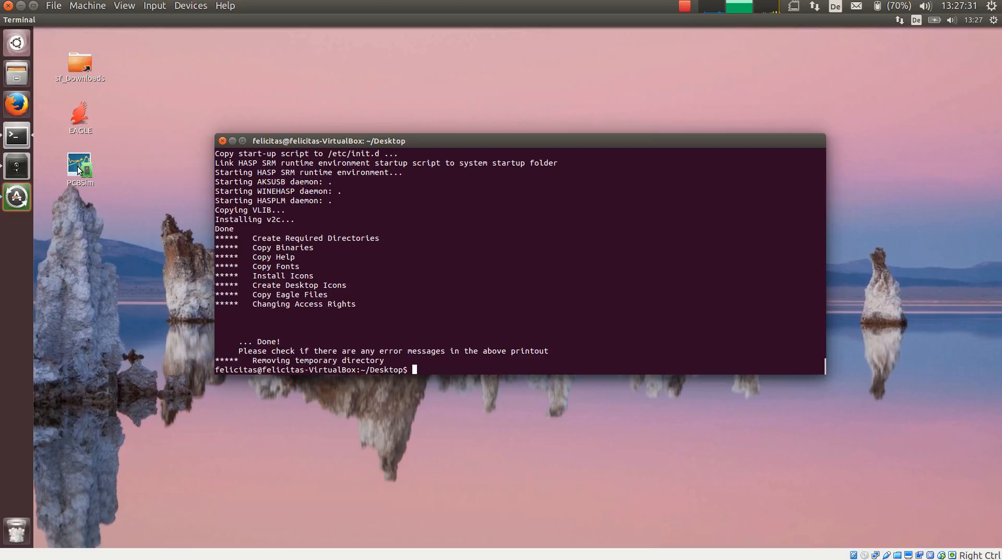
# Step: After the installer prints Done, select the PCBSim desktop launcher
pyautogui.click(80, 166)
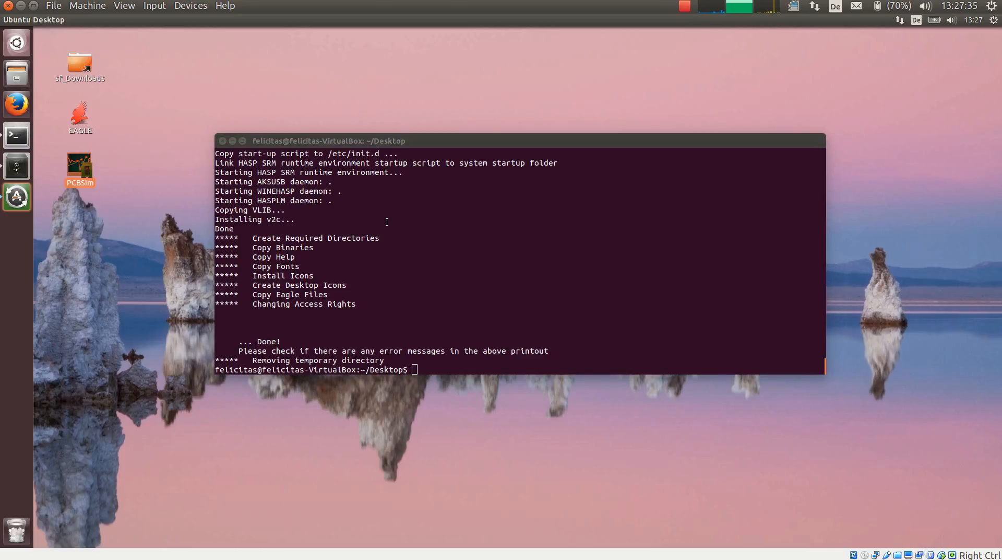
pyautogui.moveTo(355, 241)
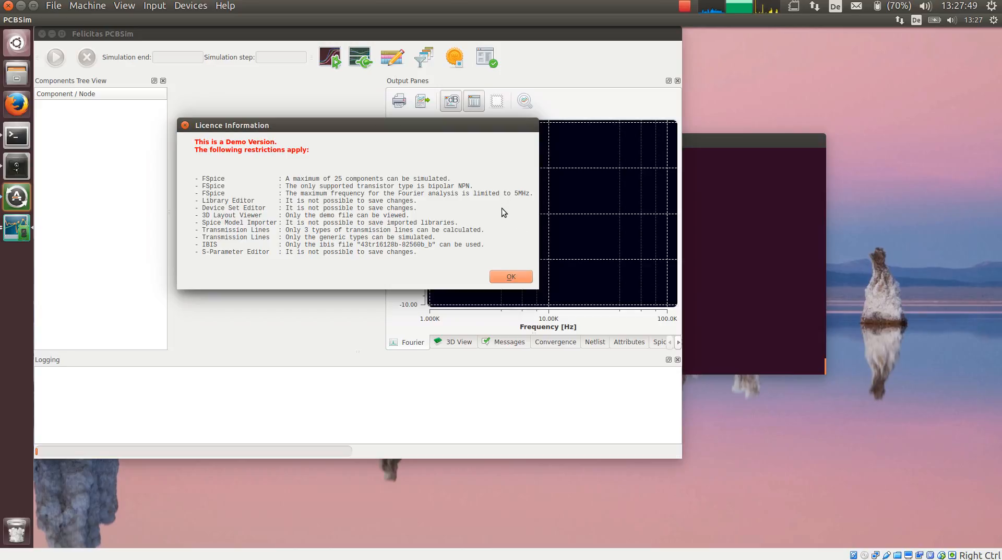
pyautogui.moveTo(417, 275)
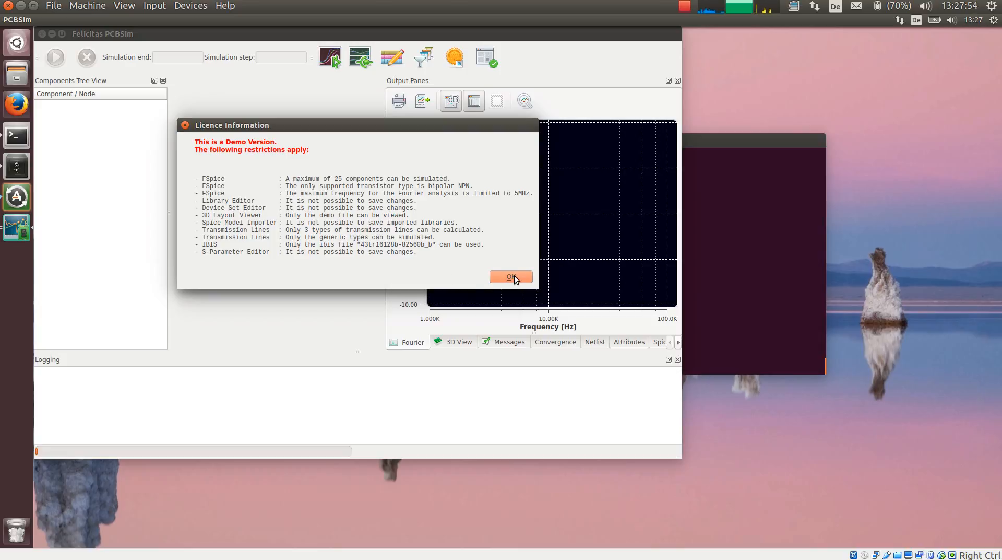
# Step: Acknowledge PCBSim's demo-version licence restrictions notice with OK
pyautogui.click(510, 277)
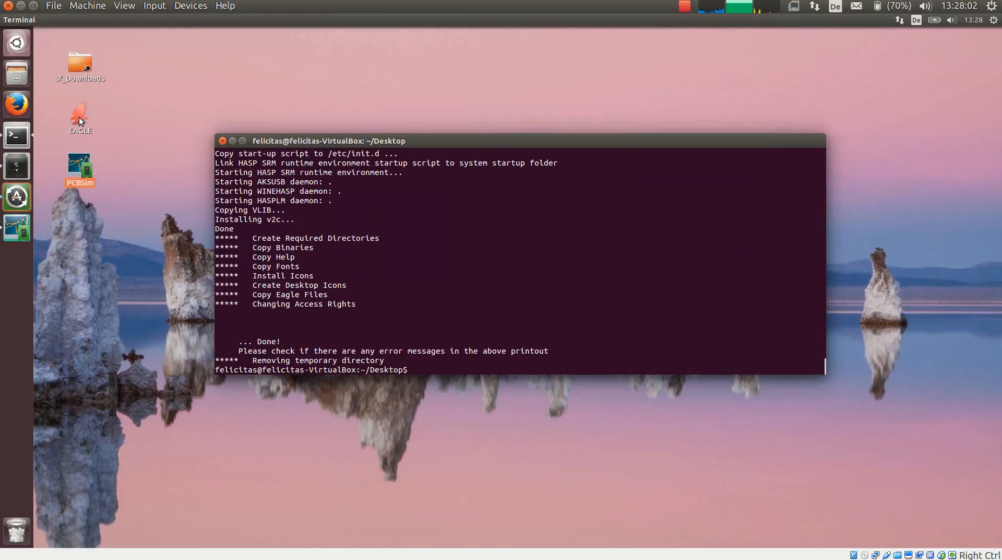
# Step: Launch EAGLE from its desktop icon as freeware and dismiss the administrator-rights error
pyautogui.doubleClick(80, 115)
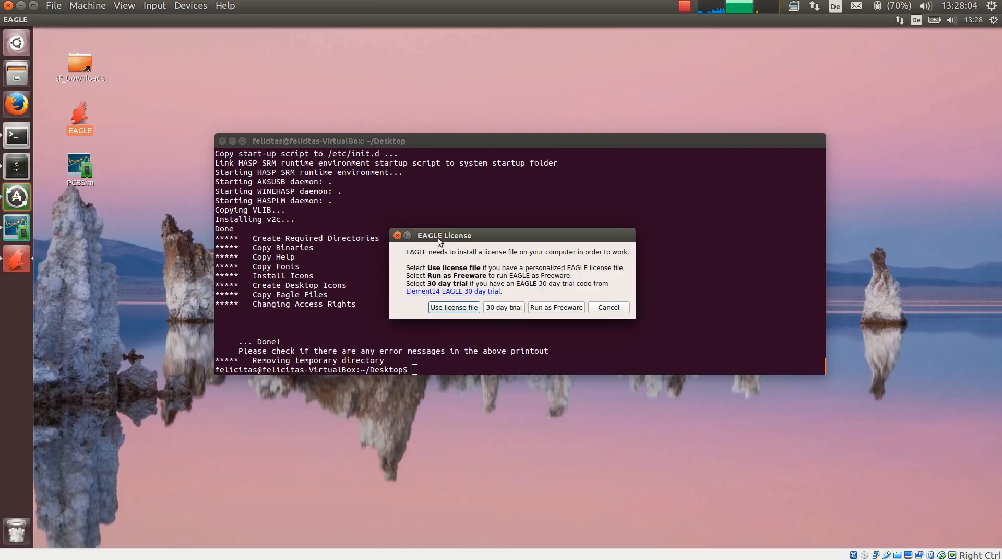
pyautogui.moveTo(560, 314)
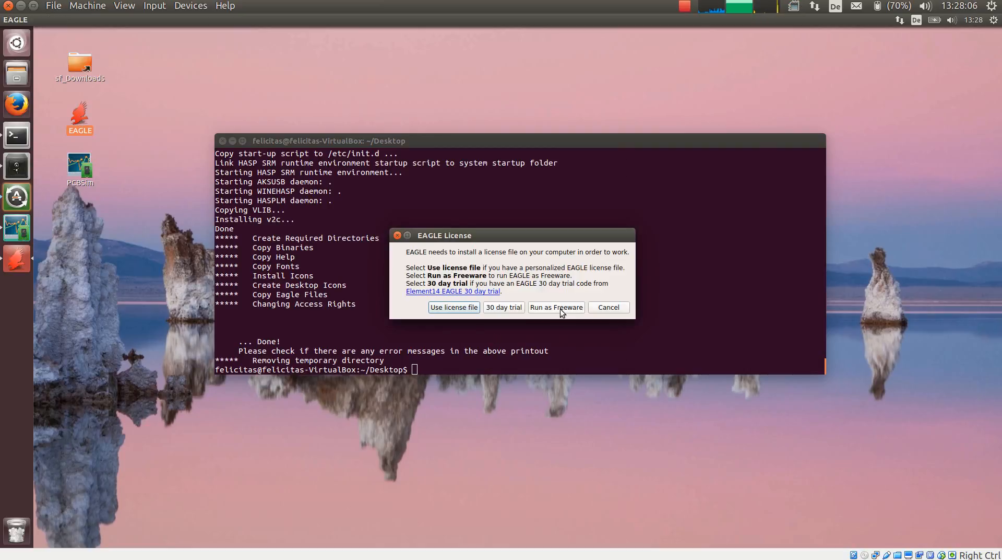
pyautogui.click(555, 307)
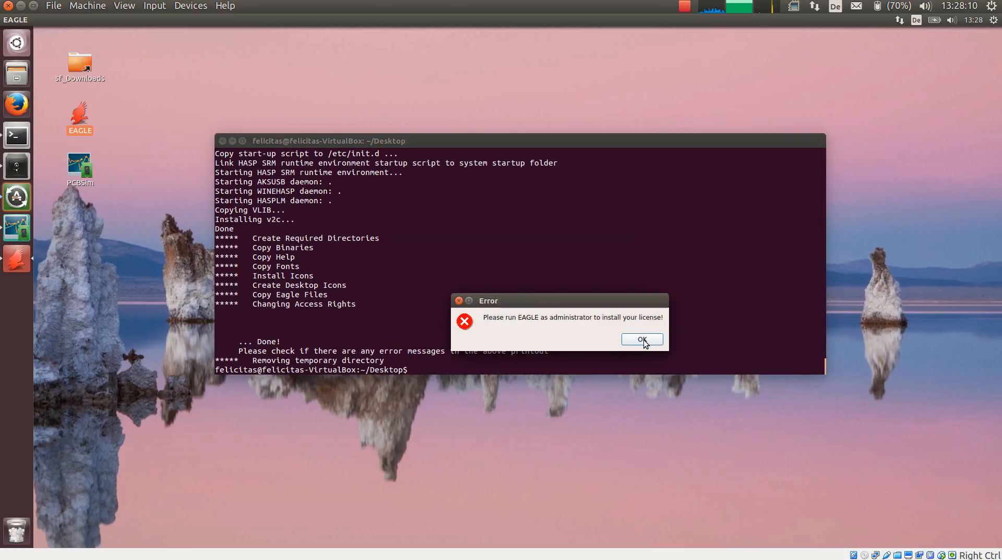
pyautogui.click(642, 339)
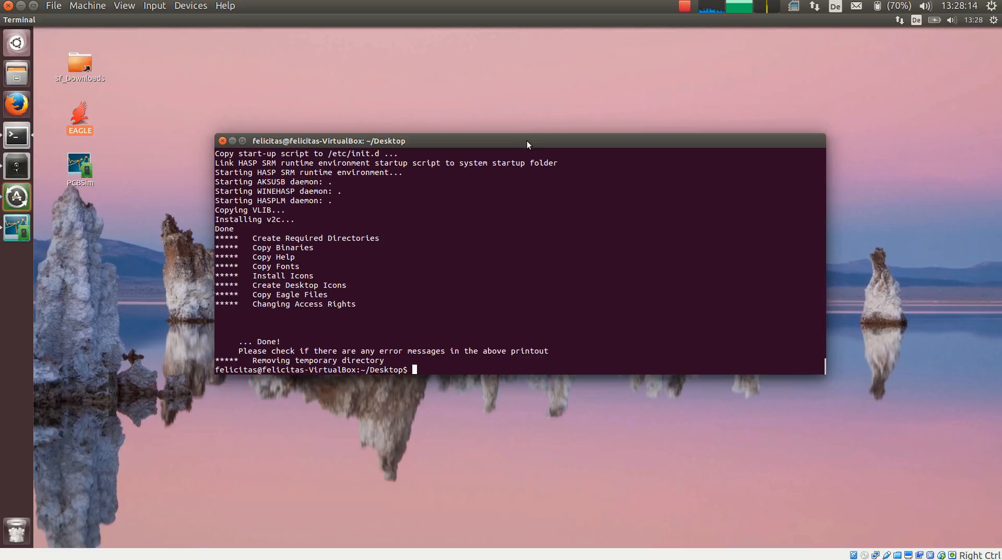
# Step: Relaunch EAGLE with sudo /opt/eagle-7.5.0/bin/eagle and choose Run as Freeware
pyautogui.write('sudo /opt')
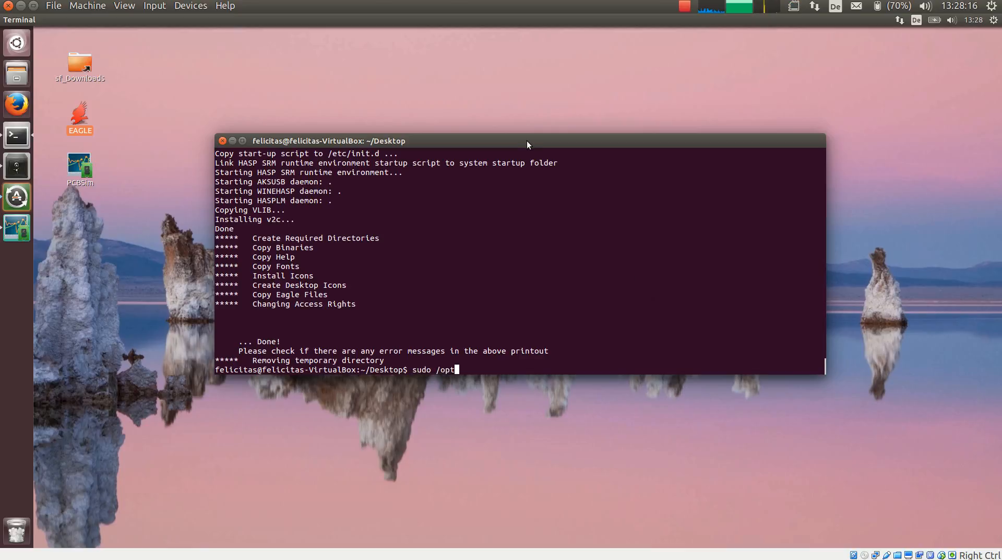
pyautogui.write('eagle-7.5.0/bin/')
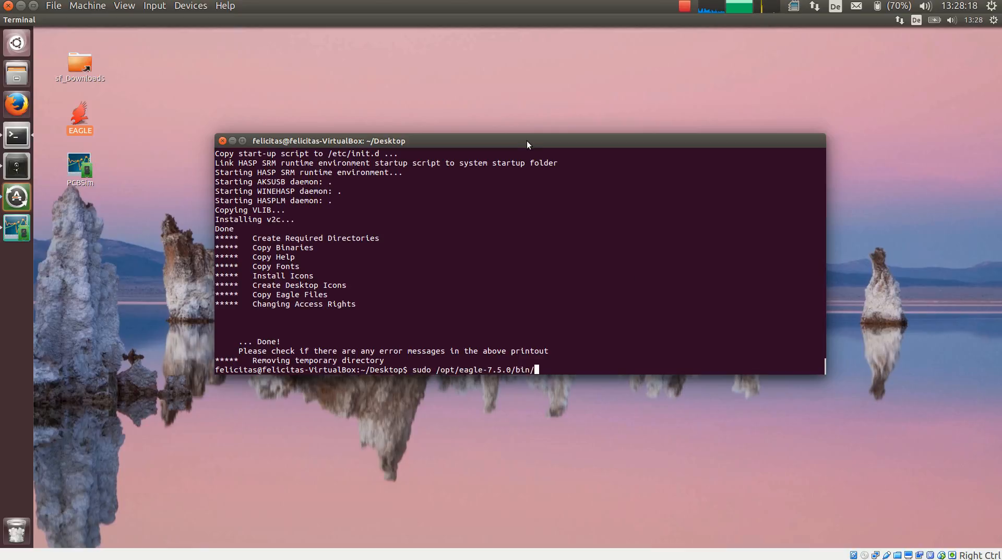
pyautogui.write('eagle')
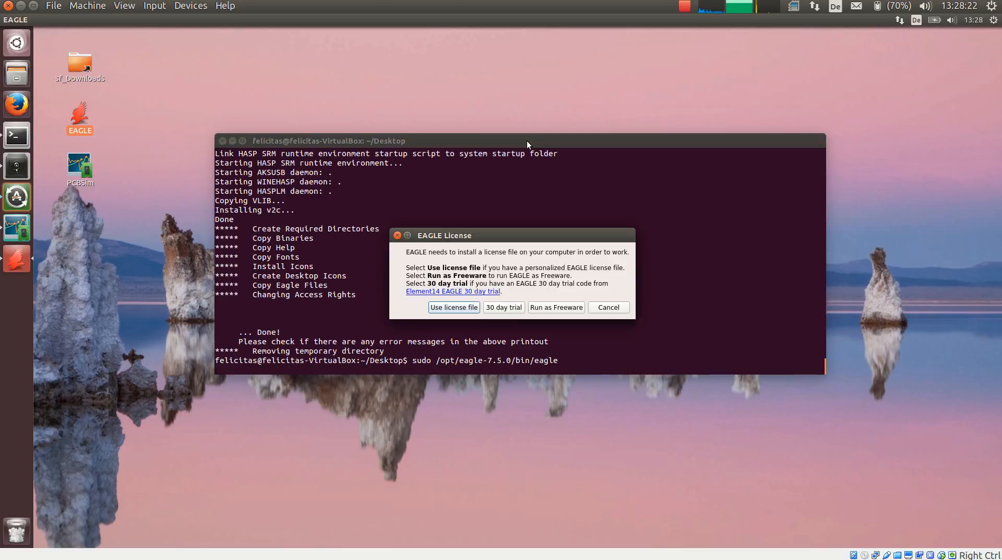
pyautogui.click(608, 307)
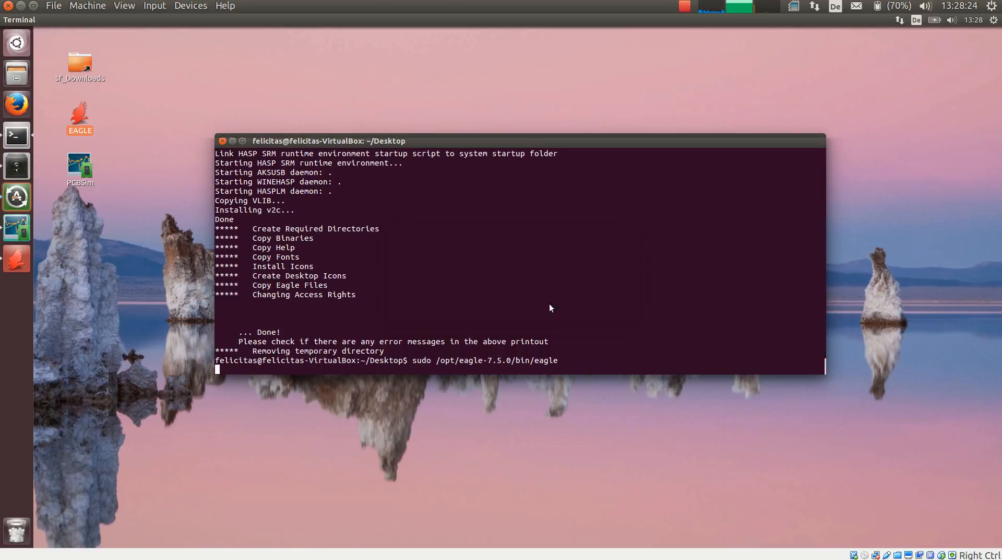
pyautogui.press('Return')
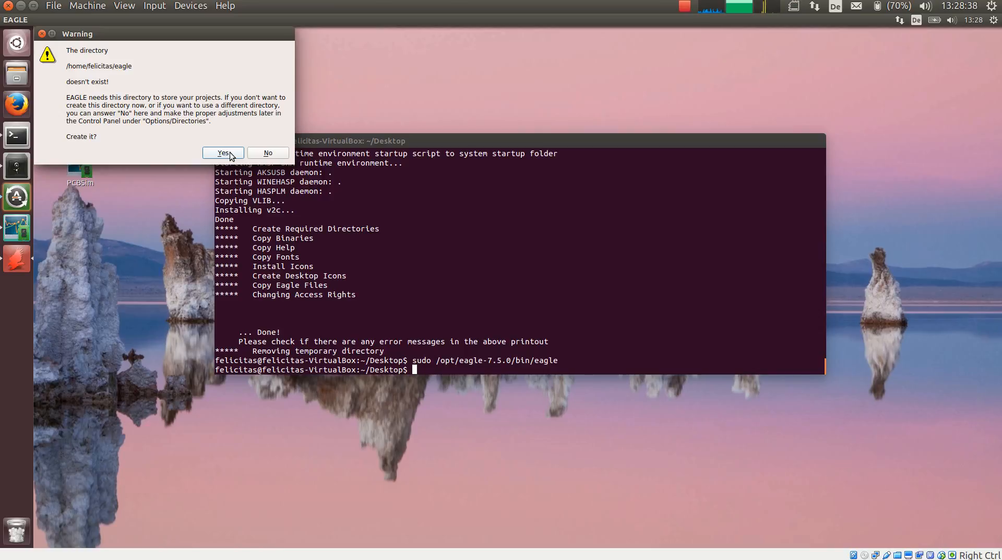
# Step: Create the missing eagle projects directory and close the Seeed advertisement popup
pyautogui.click(223, 152)
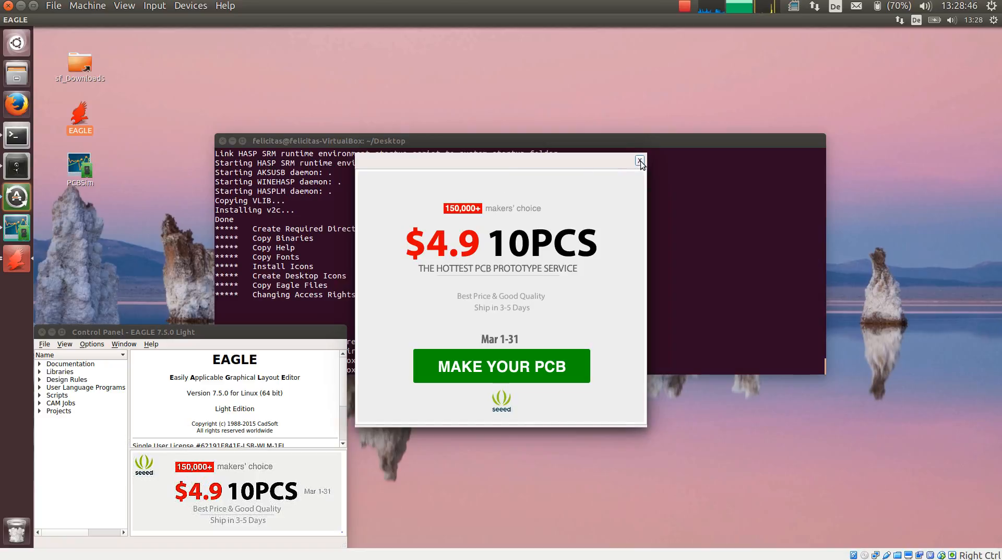
pyautogui.click(640, 160)
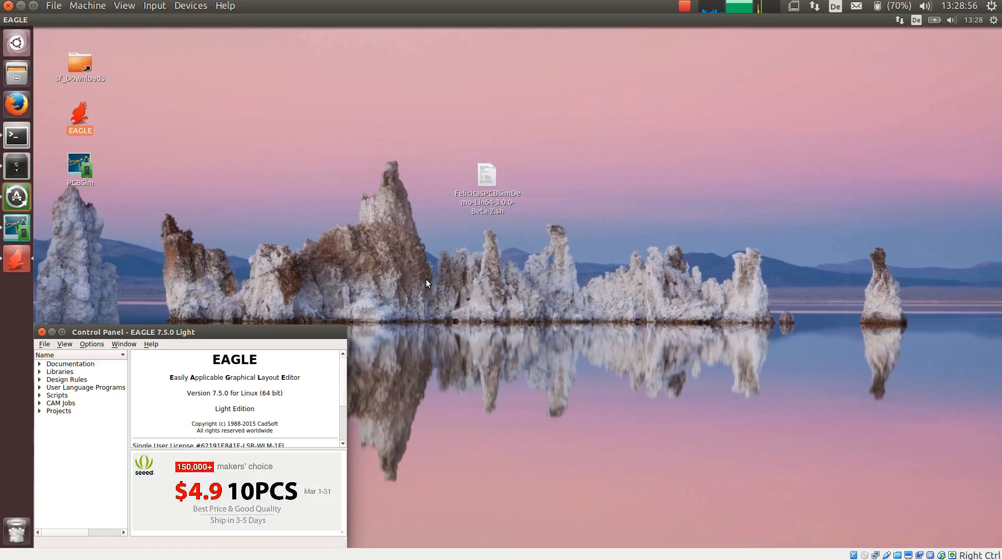
pyautogui.moveTo(499, 260)
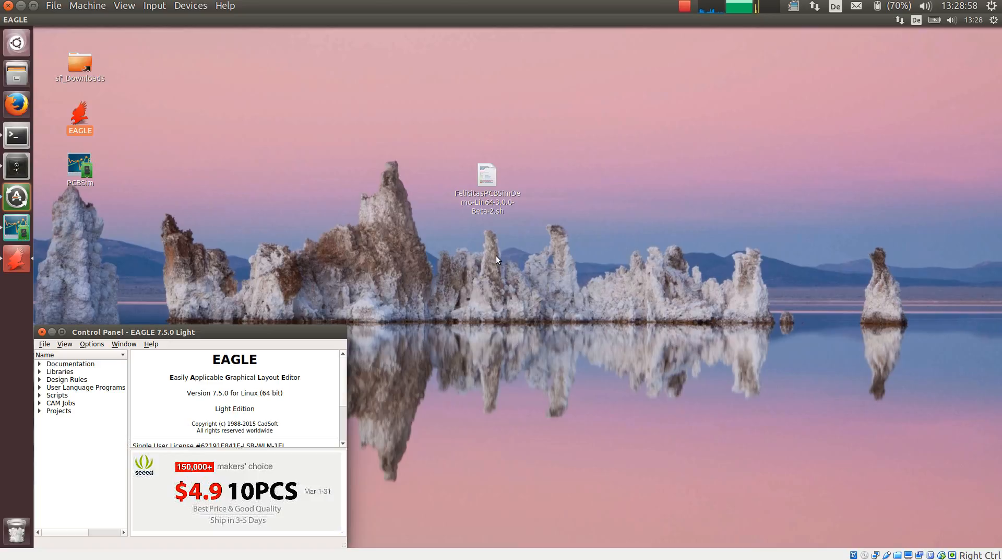
pyautogui.moveTo(650, 42)
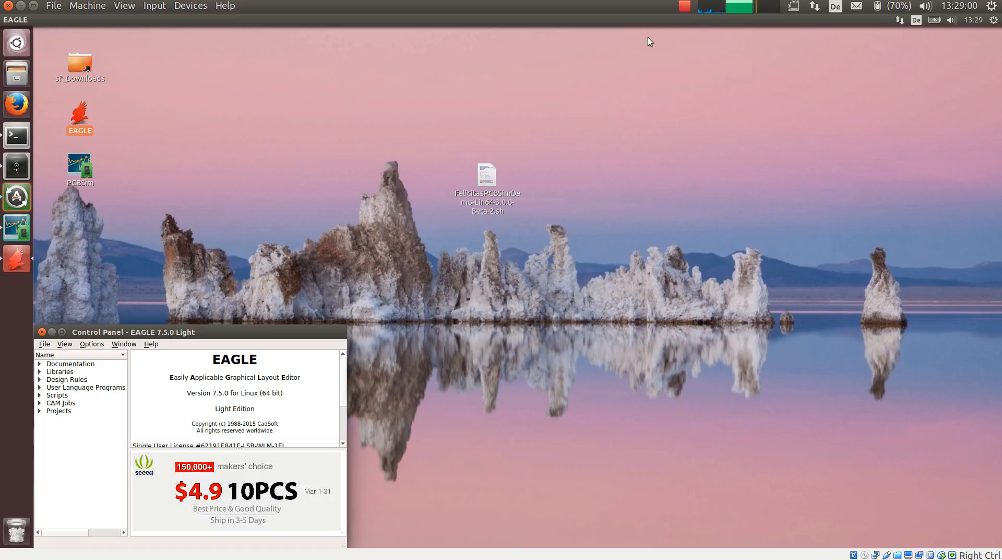